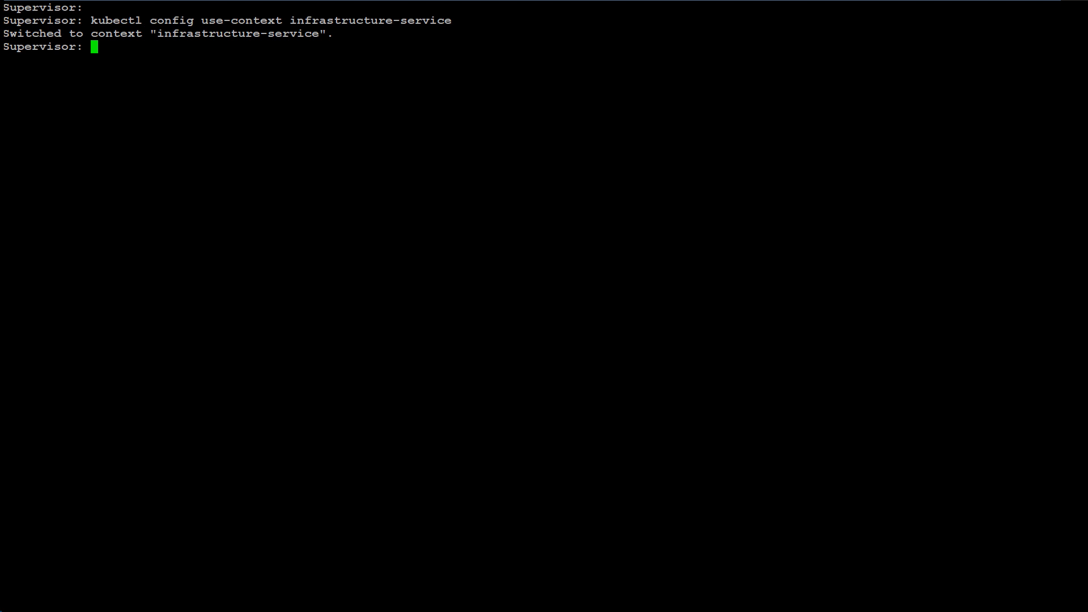
Step: Review create-infrastructure-service.yaml, apply it to deploy echo with its LoadBalancer, and list the resources
{"action": "type", "text": "more create-infrastructure-service.yaml"}
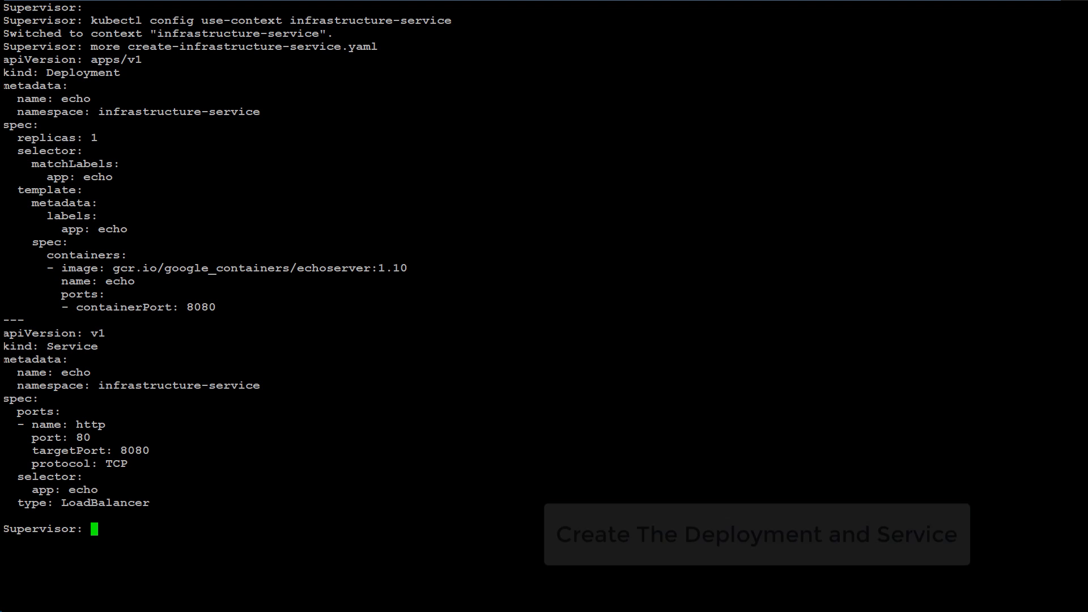
{"action": "type", "text": "kubectl apply -f create-infrastructure-service.yaml"}
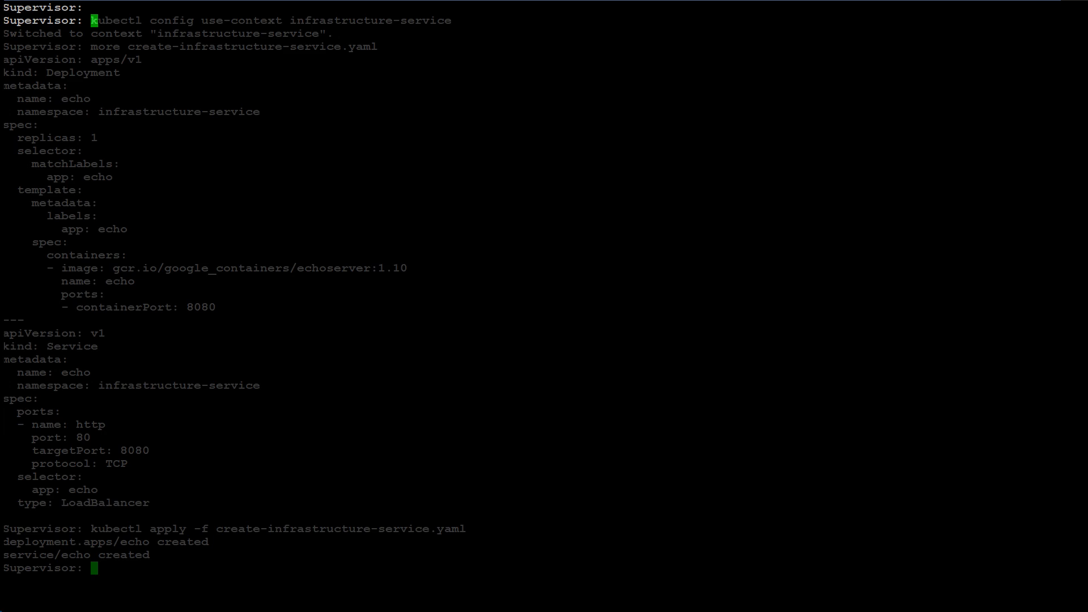
{"action": "type", "text": "kubectl get all"}
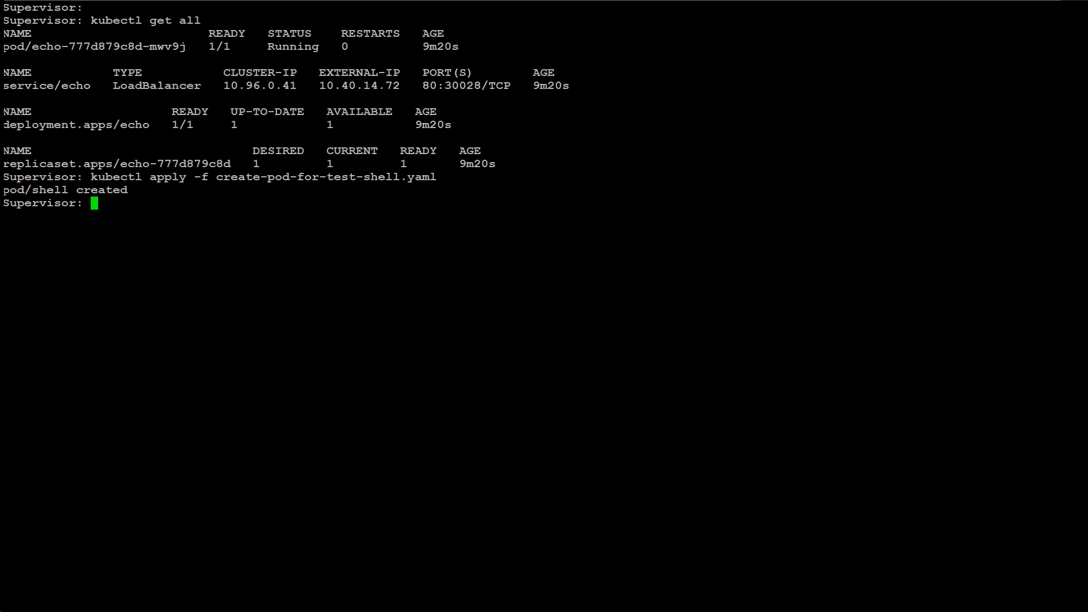
Step: Start an interactive kubectl exec session into the shell test pod on the Supervisor
{"action": "type", "text": "kubectl exec -it sh"}
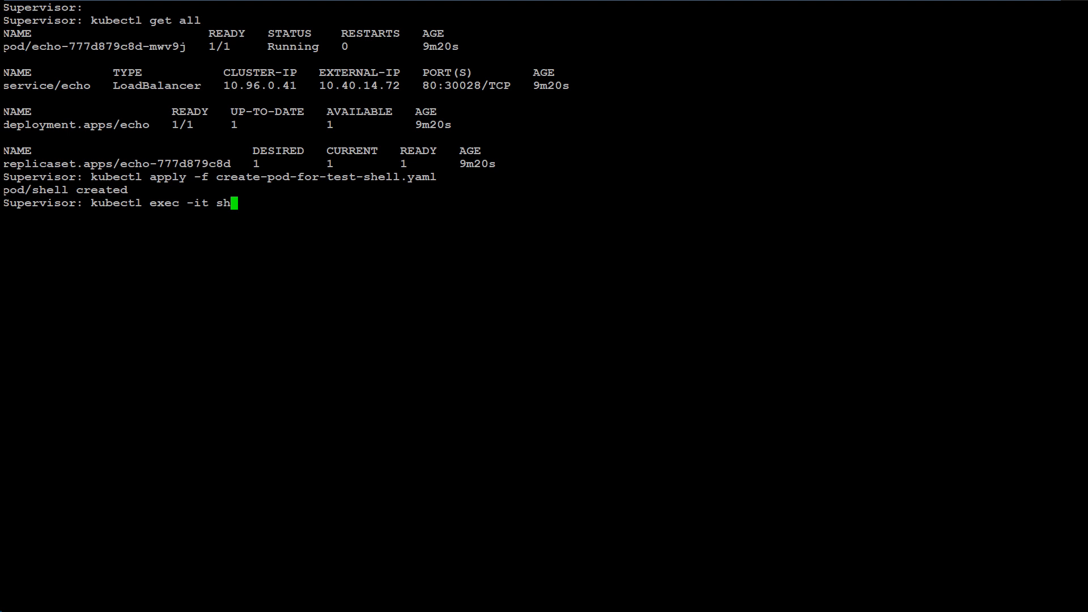
{"action": "type", "text": "ell"}
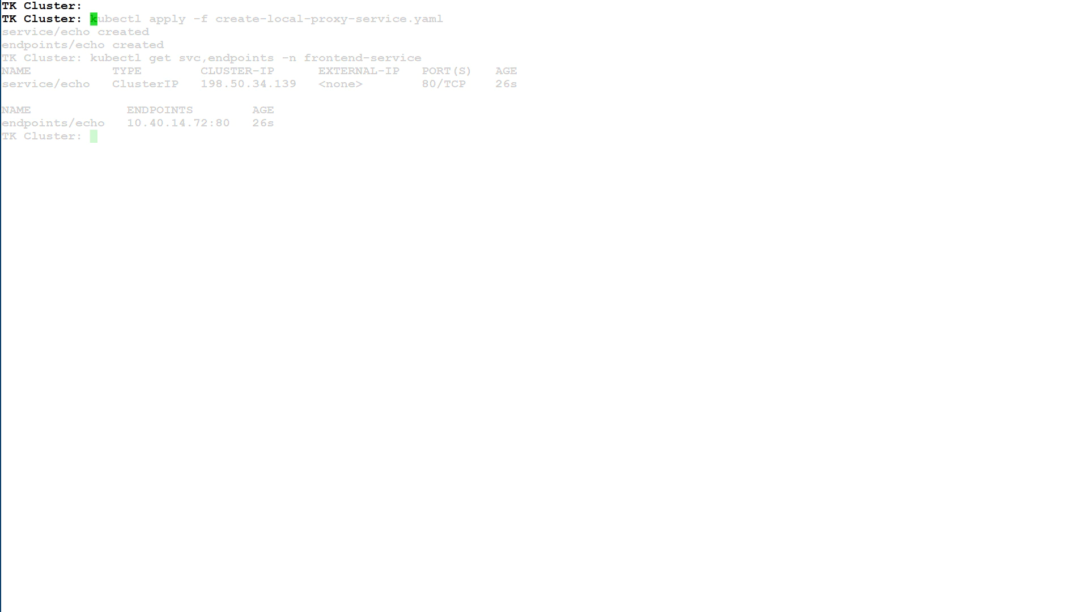
Step: Apply create-pod-for-test-shell.yaml into the frontend-service namespace of the Tanzu cluster
{"action": "type", "text": "kubectl apply -f create-pod-for-test-shell.yaml -n frontend-service"}
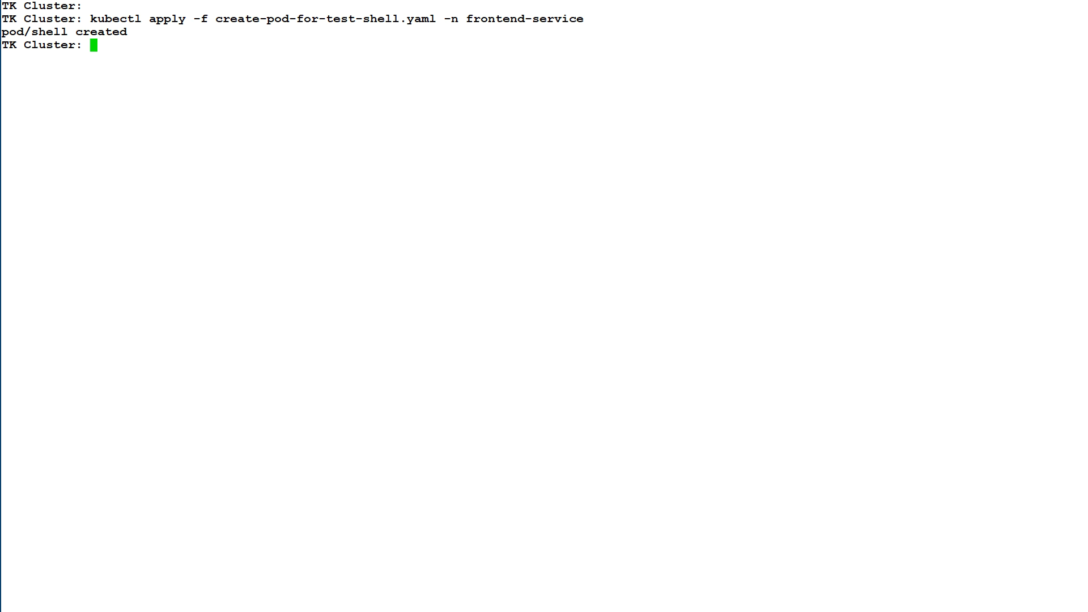
{"action": "type", "text": "kubectl exec -it shell -n frontend-service -- /bin/bash"}
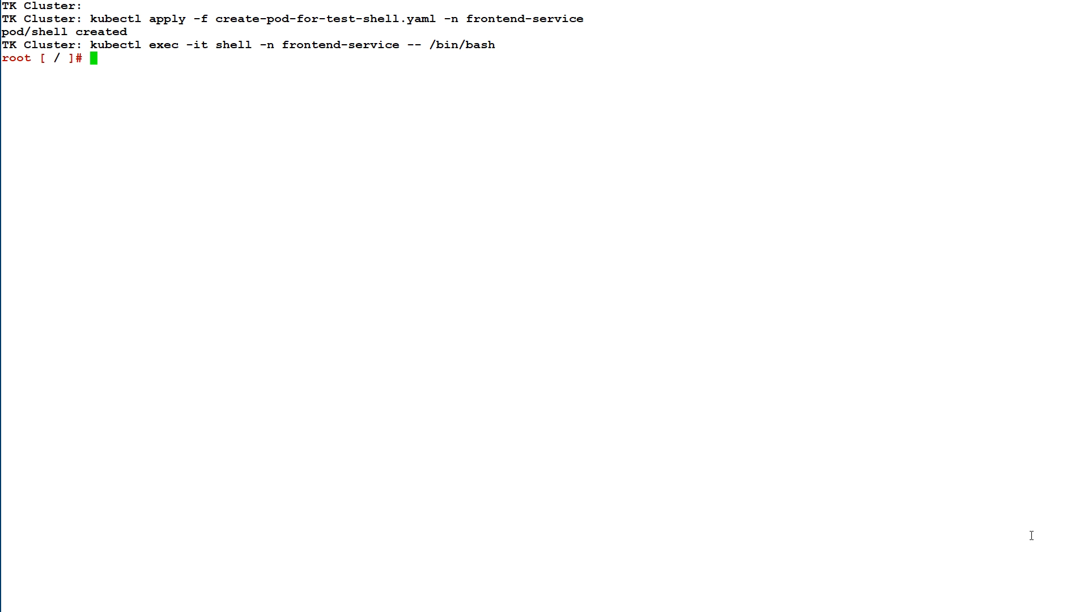
{"action": "type", "text": "curl http://echo.frontend-service.svc.cluster.local"}
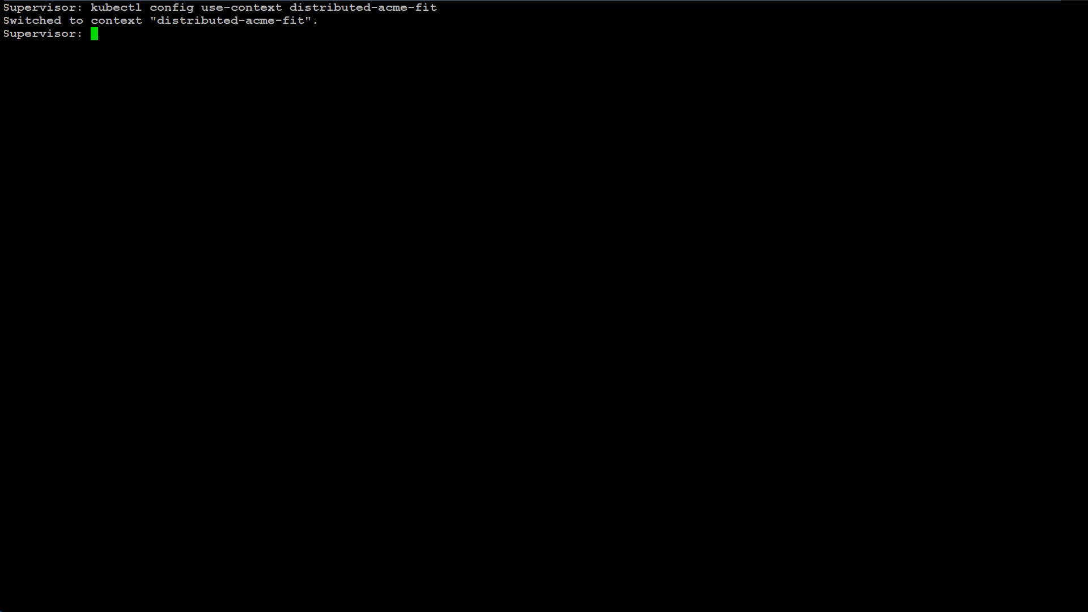
Step: Run kubectl get all to list the distributed-acme-fit namespace's resources
{"action": "type", "text": "kubectl get all"}
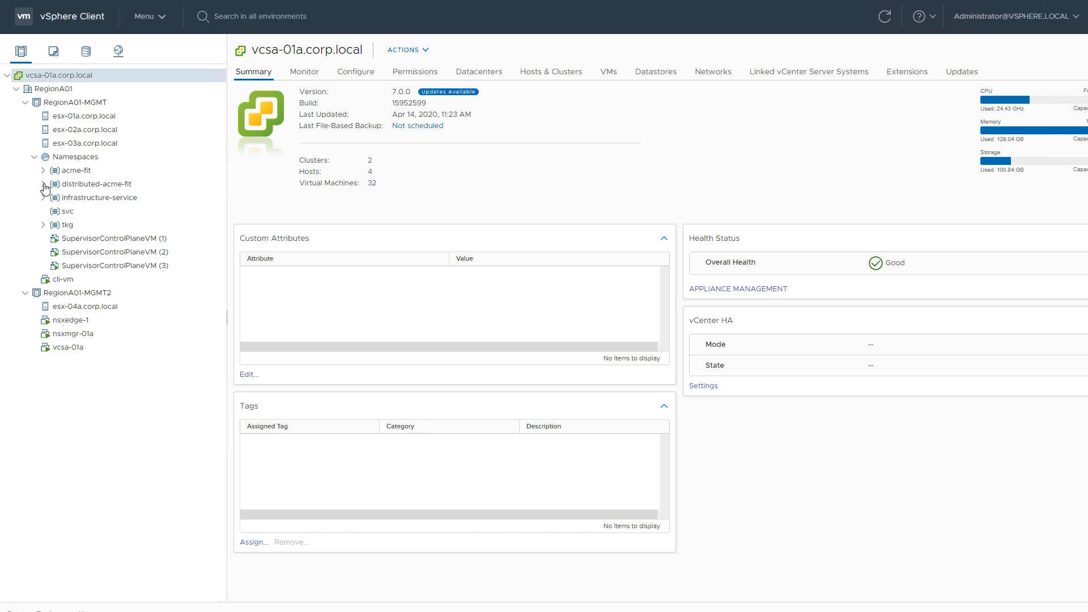
Step: Expand the inventory tree down to the distributed-acme-fit namespace to show its database pods
{"action": "left_click", "coordinate": [43, 183]}
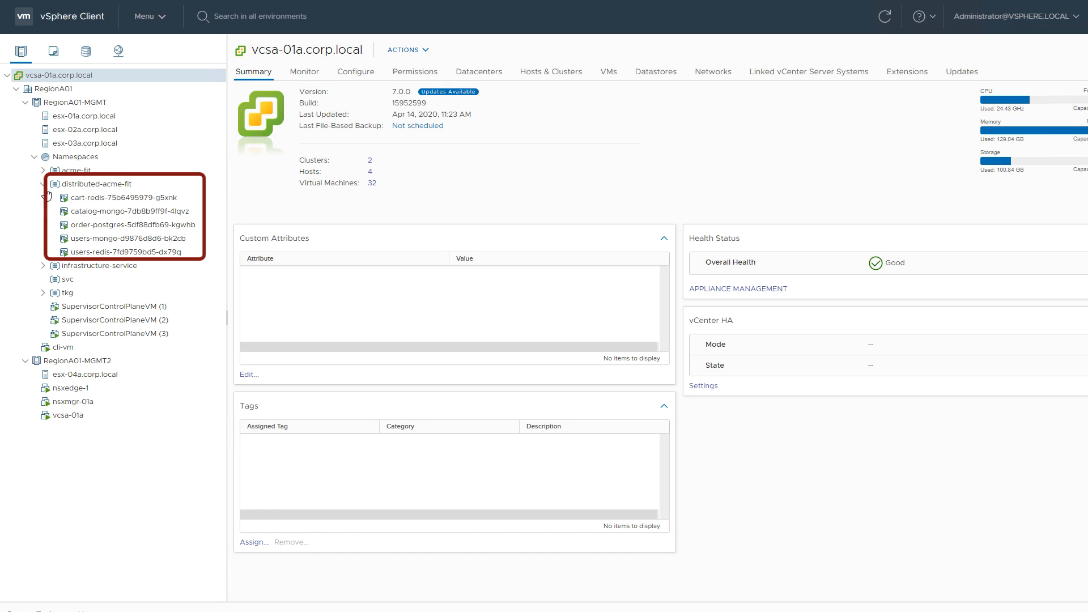
{"action": "left_click", "coordinate": [131, 211]}
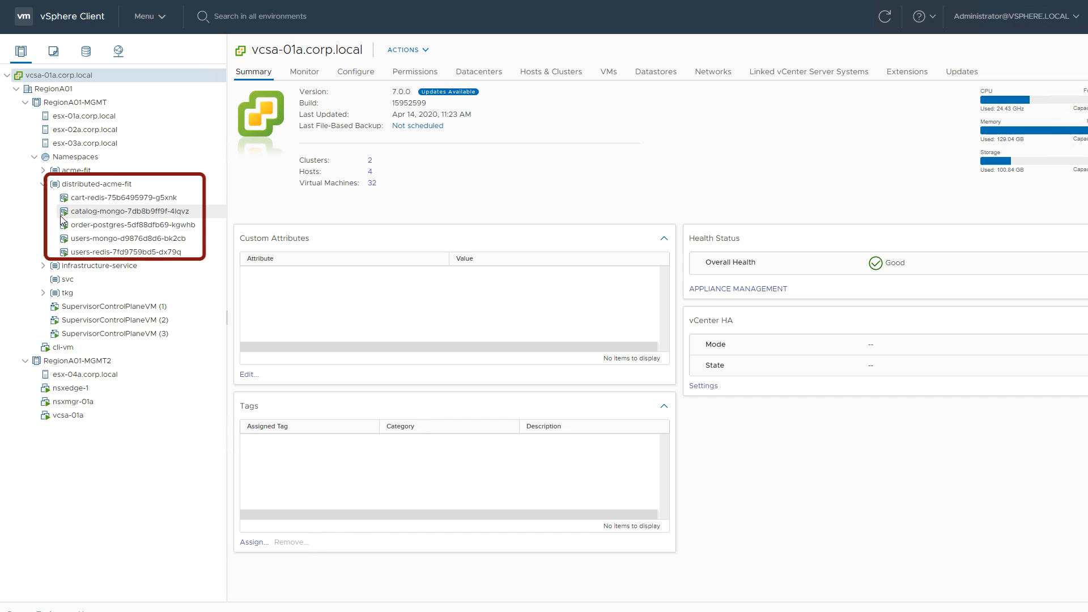
{"action": "left_click", "coordinate": [128, 238]}
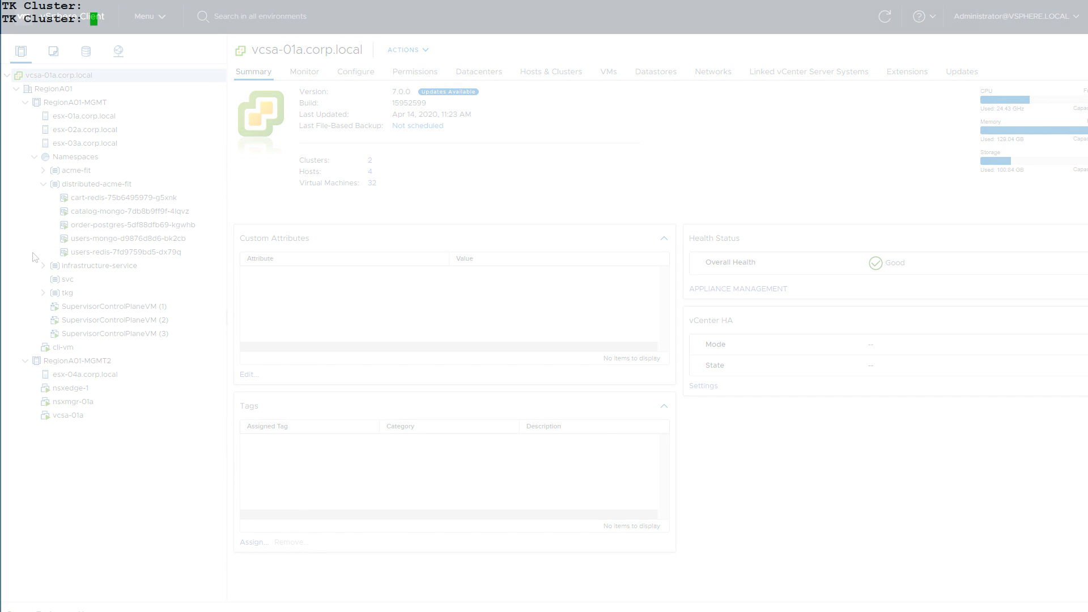
Step: List services and pods on the Tanzu cluster and inspect cart-proxy-redis-total.yaml
{"action": "type", "text": "kubectl get svc,pods"}
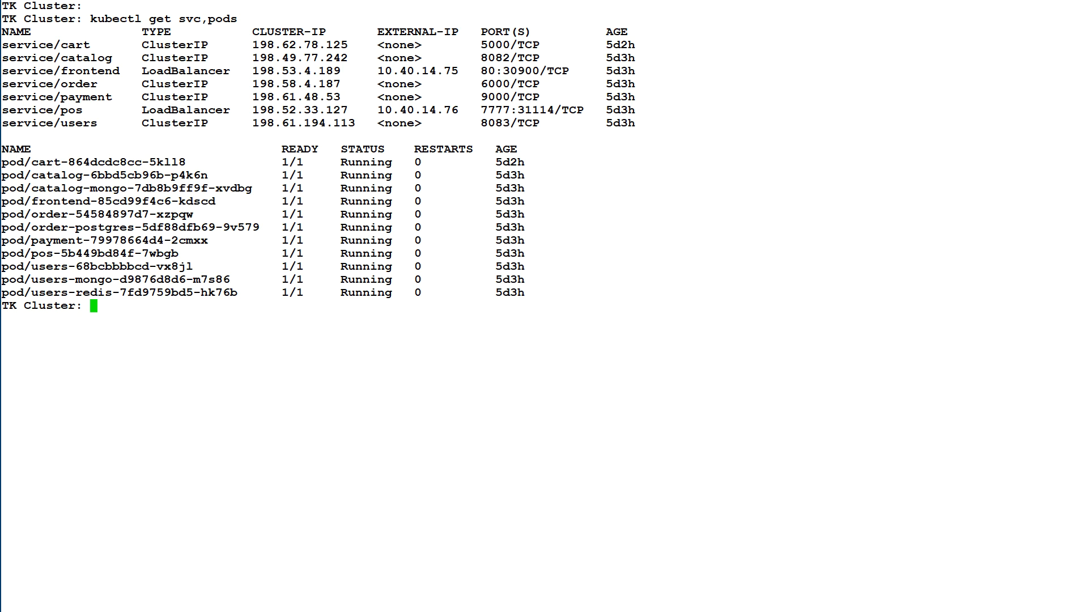
{"action": "type", "text": "cat cart-proxy-redis-total.yaml"}
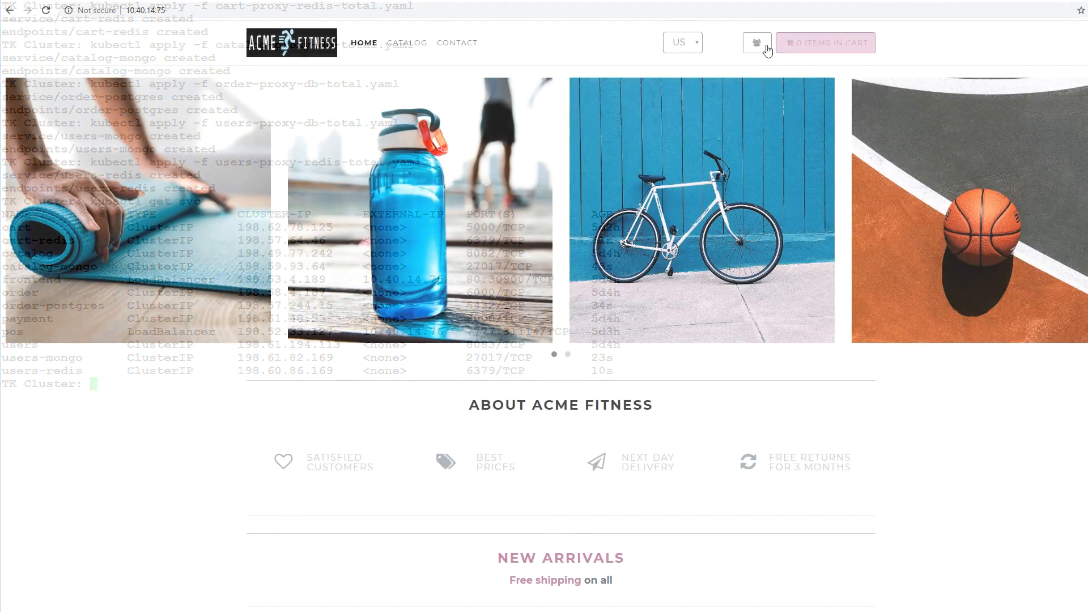
Step: Sign in to ACME Fitness as the customer and view the shopping cart
{"action": "left_click", "coordinate": [756, 42]}
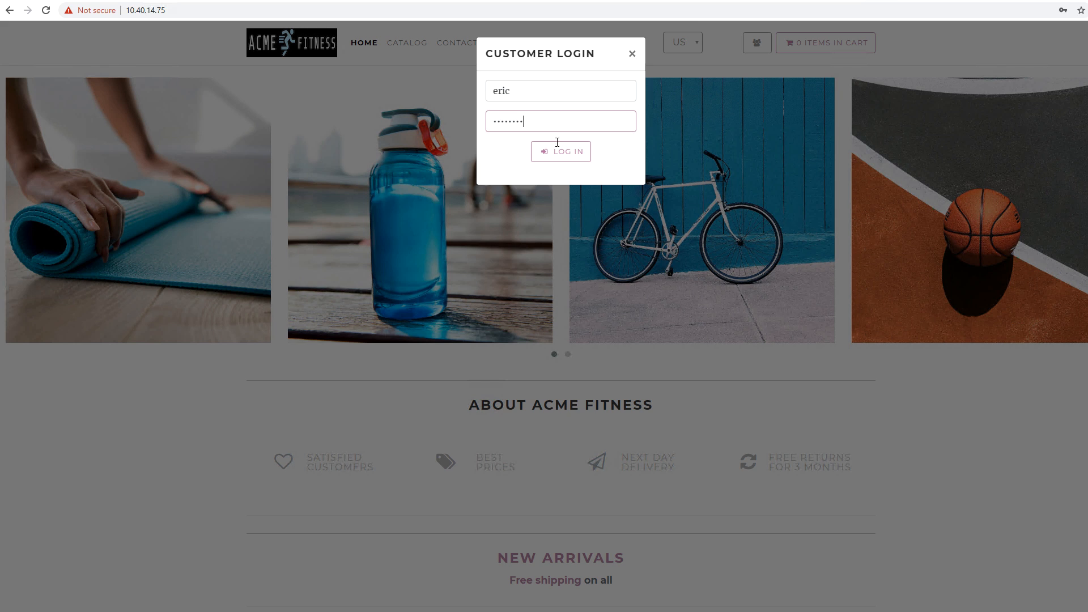
{"action": "left_click", "coordinate": [560, 151]}
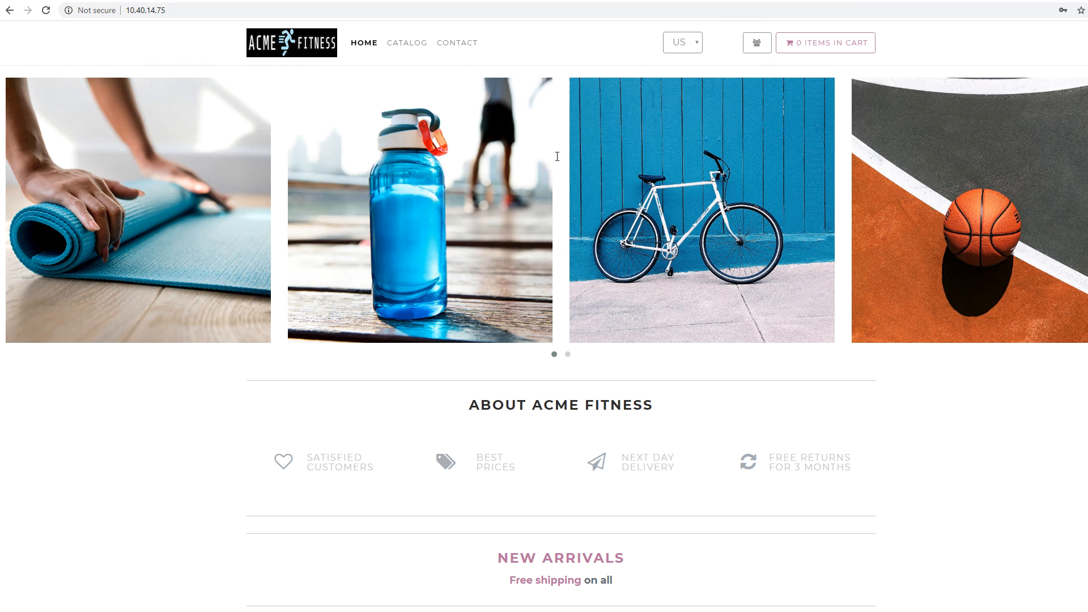
{"action": "left_click", "coordinate": [412, 229]}
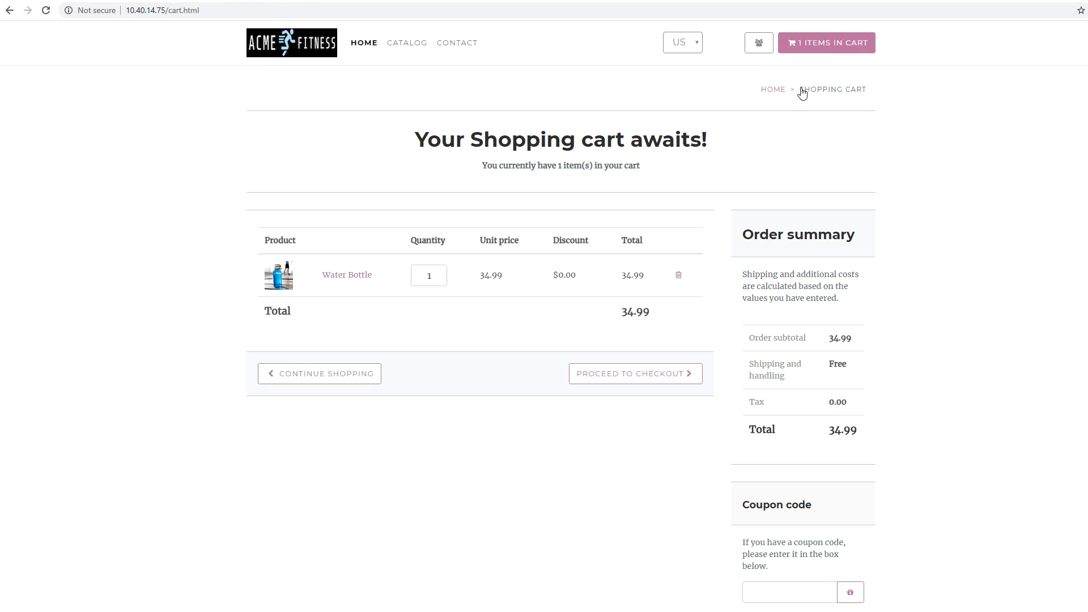
Step: Check out and place the order for one Water Bottle, reaching the transaction confirmation
{"action": "left_click", "coordinate": [634, 373]}
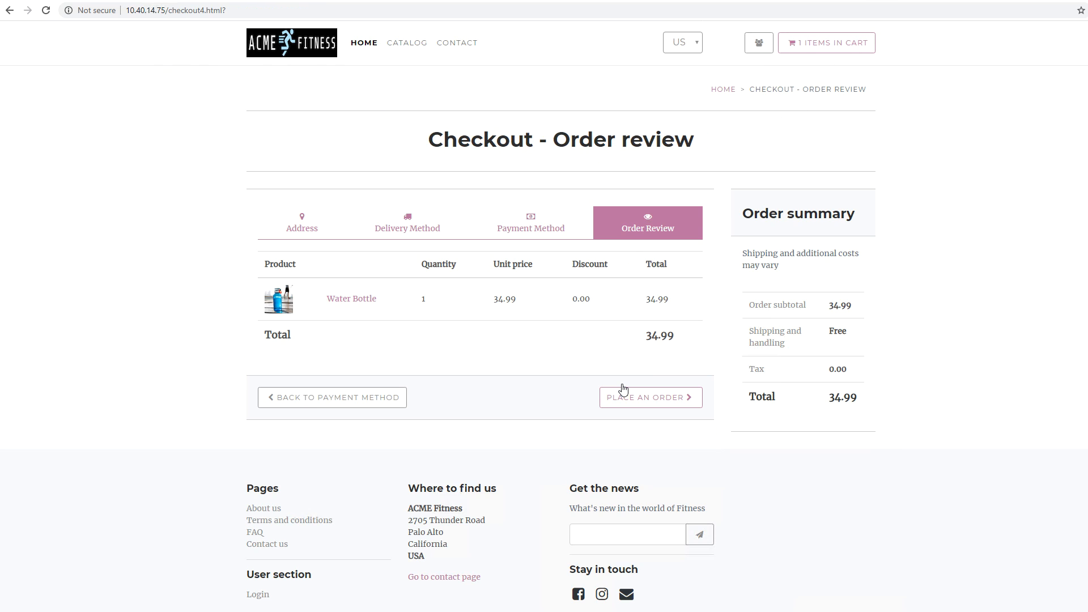
{"action": "left_click", "coordinate": [650, 396]}
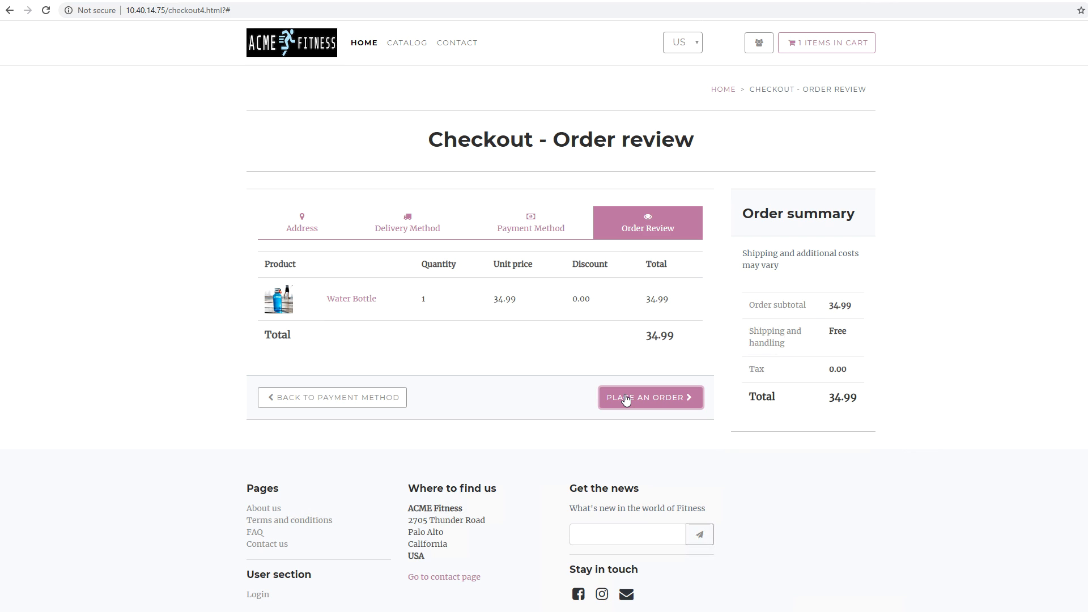
{"action": "left_click", "coordinate": [650, 397]}
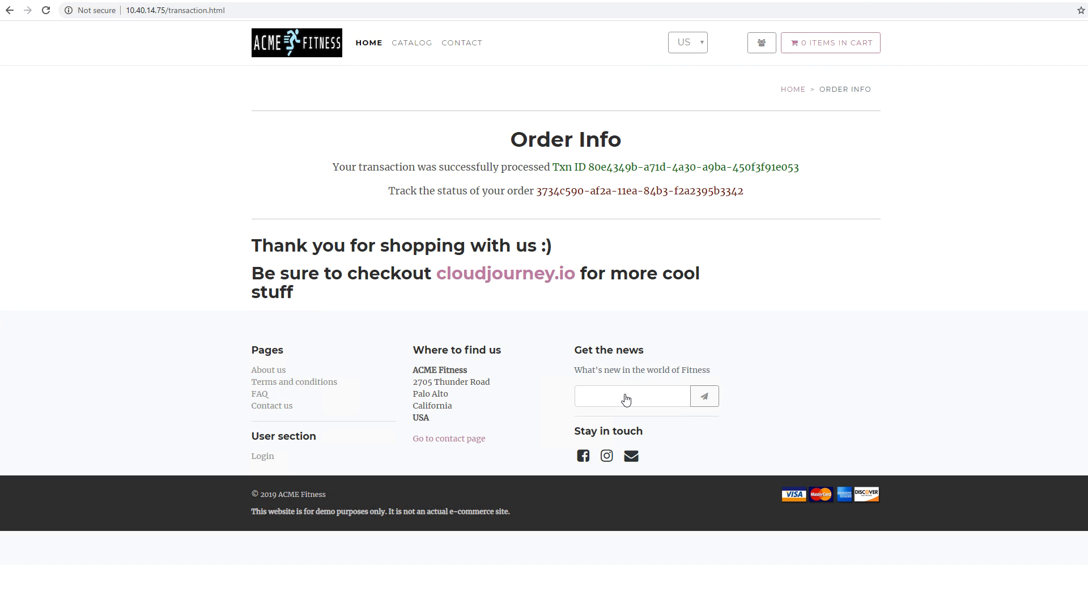